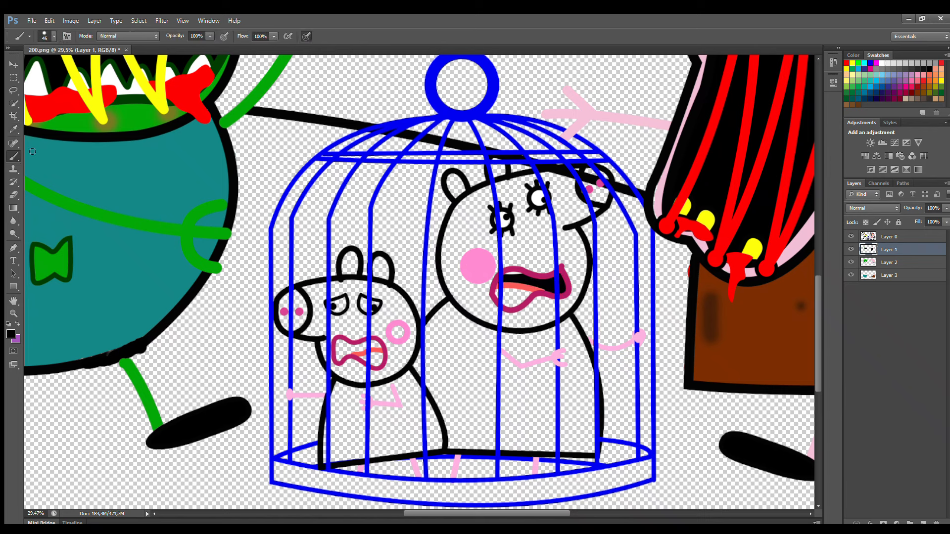
Select Layer 2 and paint the larger caged pig's head pink, shading cheek and tongue.
{"action": "left_click", "coordinate": [527, 291]}
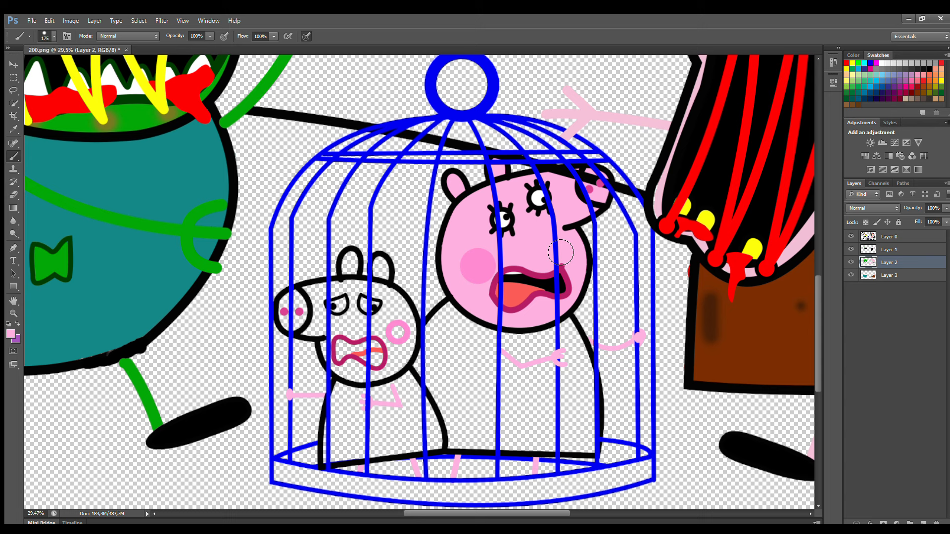
{"action": "left_click", "coordinate": [889, 237]}
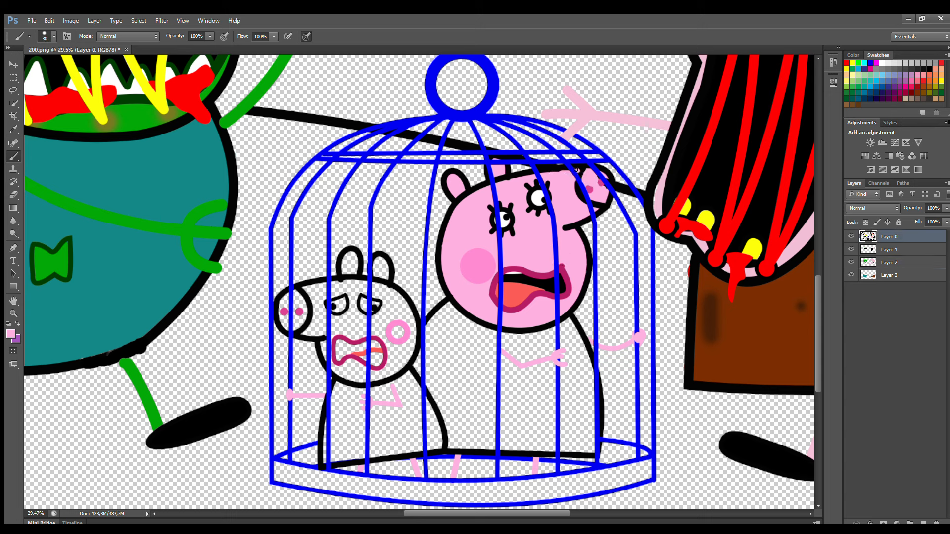
{"action": "left_click", "coordinate": [888, 249]}
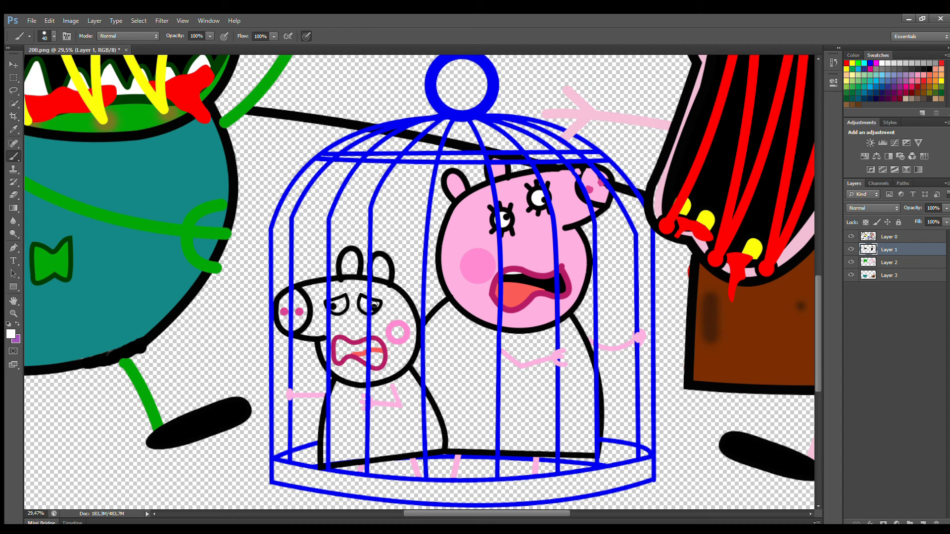
Brush pink over the small pig's head, then begin her red dress on Layer 3.
{"action": "left_click", "coordinate": [397, 332]}
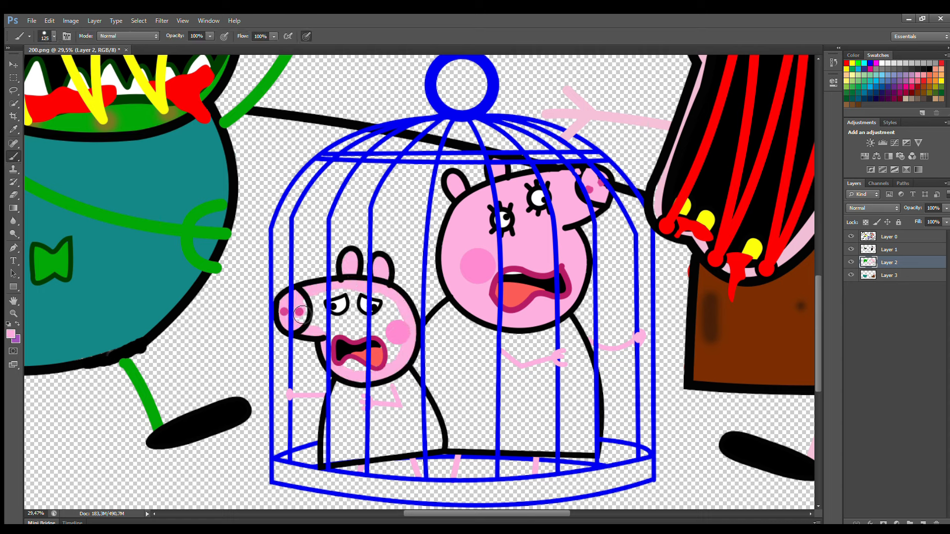
{"action": "left_click", "coordinate": [888, 275]}
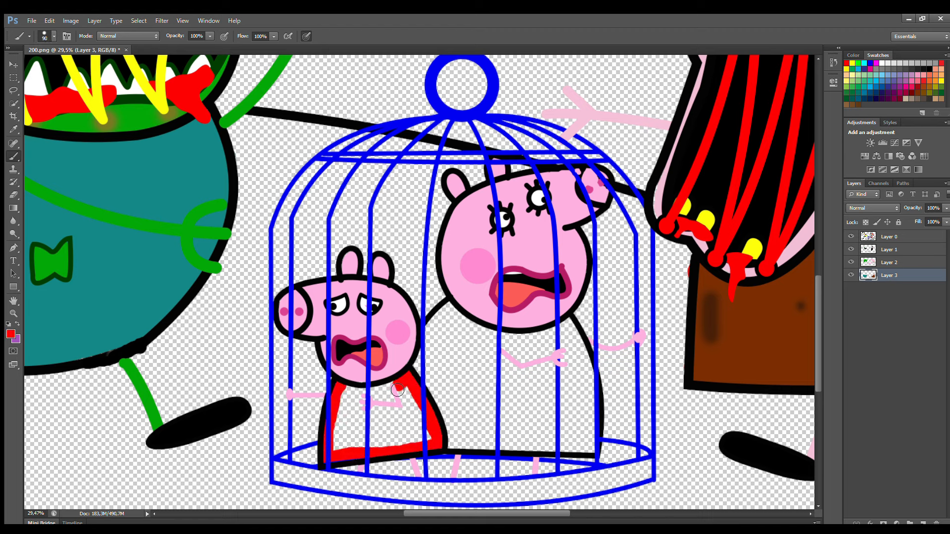
Finish the red dress, add Layer 4, paint the larger pig's dress orange and the cage floor blue.
{"action": "left_click", "coordinate": [397, 391]}
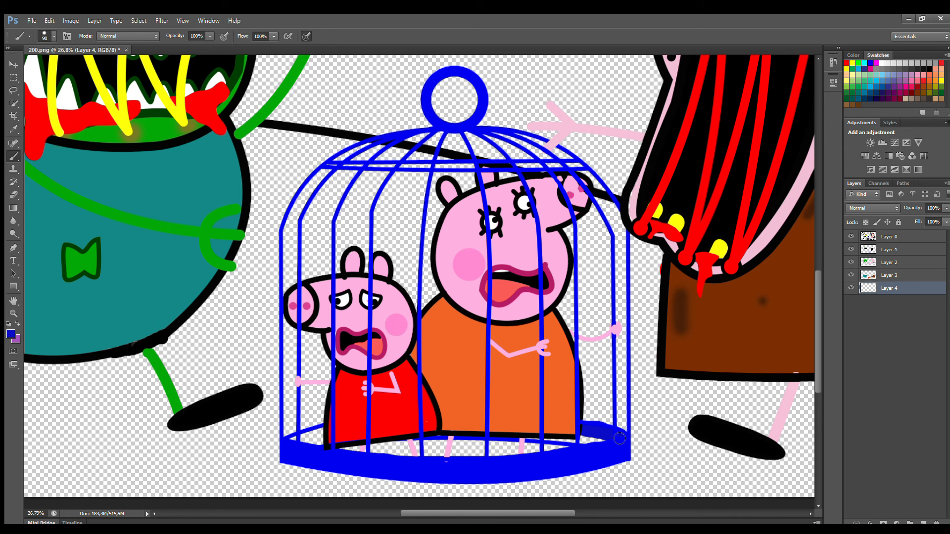
Add Layer 5 and brush brown from Swatches across the ground at the scene's bottom.
{"action": "left_click", "coordinate": [12, 248]}
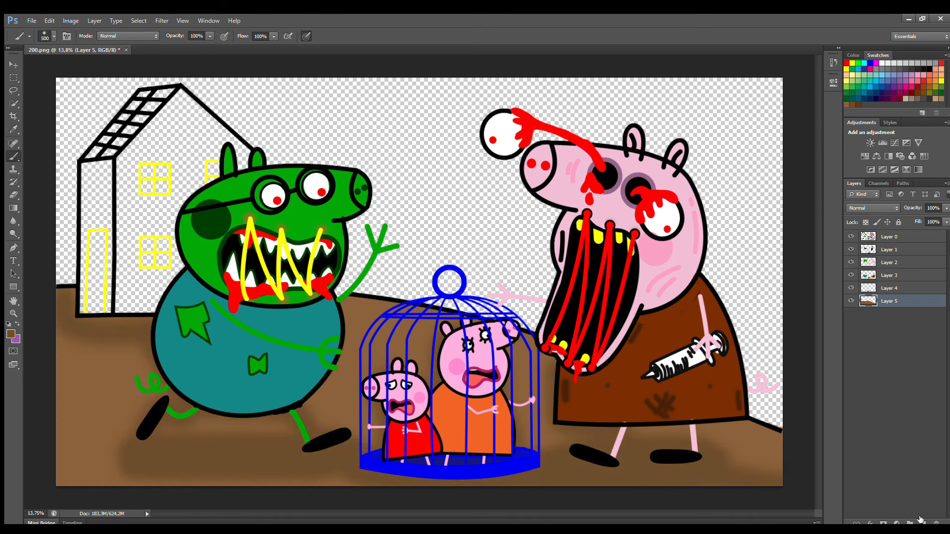
Add Layer 6 above the brown ground for the yellow window color.
{"action": "left_click", "coordinate": [910, 523]}
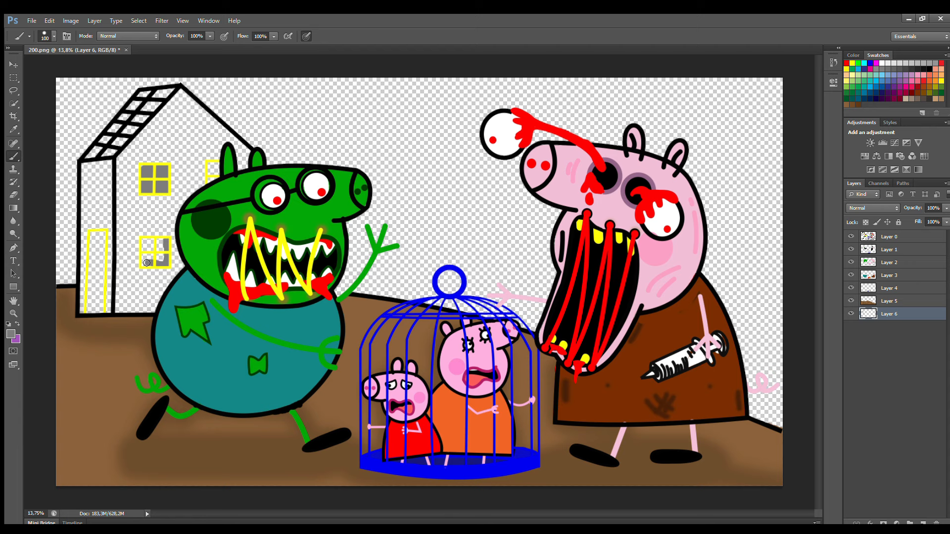